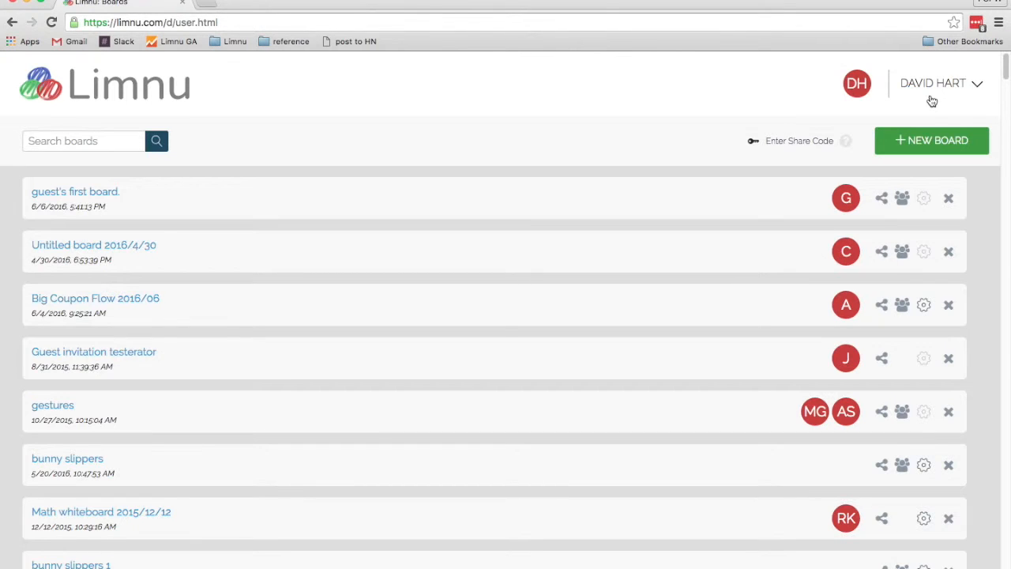
# Start creating a new team from the account menu's CREATE NEW TEAM option.
pyautogui.click(941, 82)
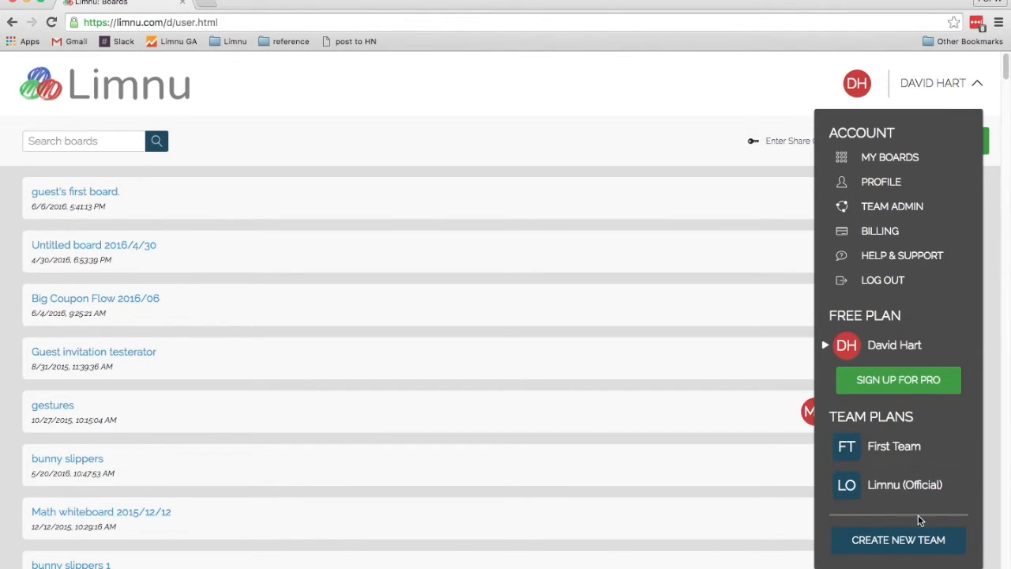
pyautogui.click(897, 540)
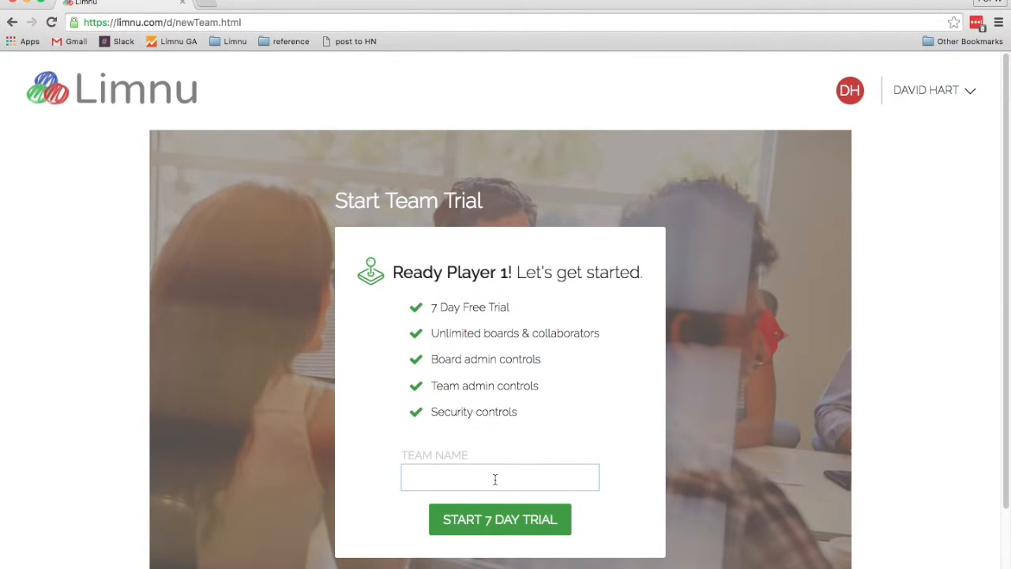
# Name the team 'team awesome' and start its 7 day trial.
pyautogui.write('team awesome')
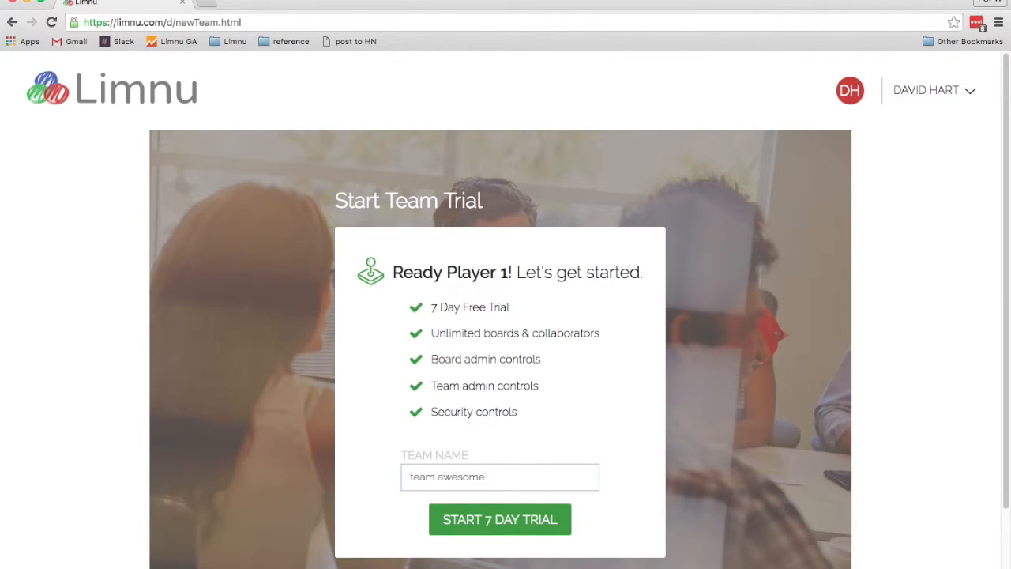
pyautogui.click(499, 519)
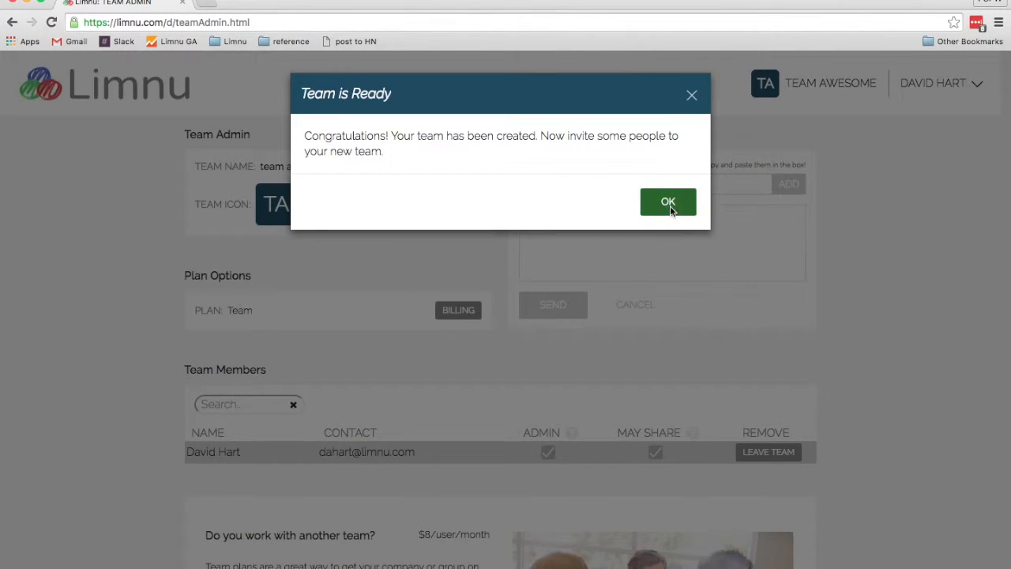
pyautogui.click(666, 202)
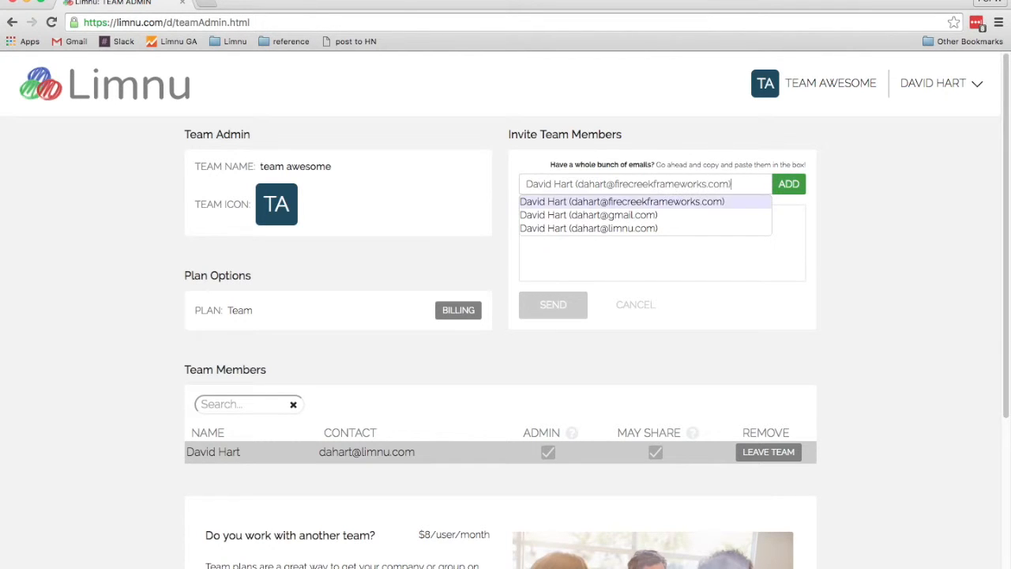
pyautogui.click(588, 227)
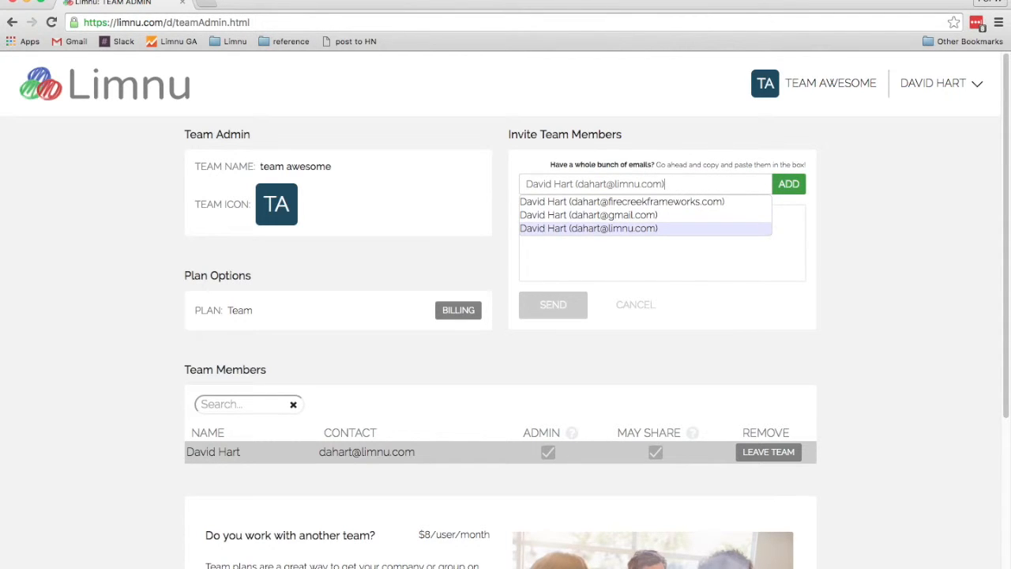
pyautogui.click(587, 228)
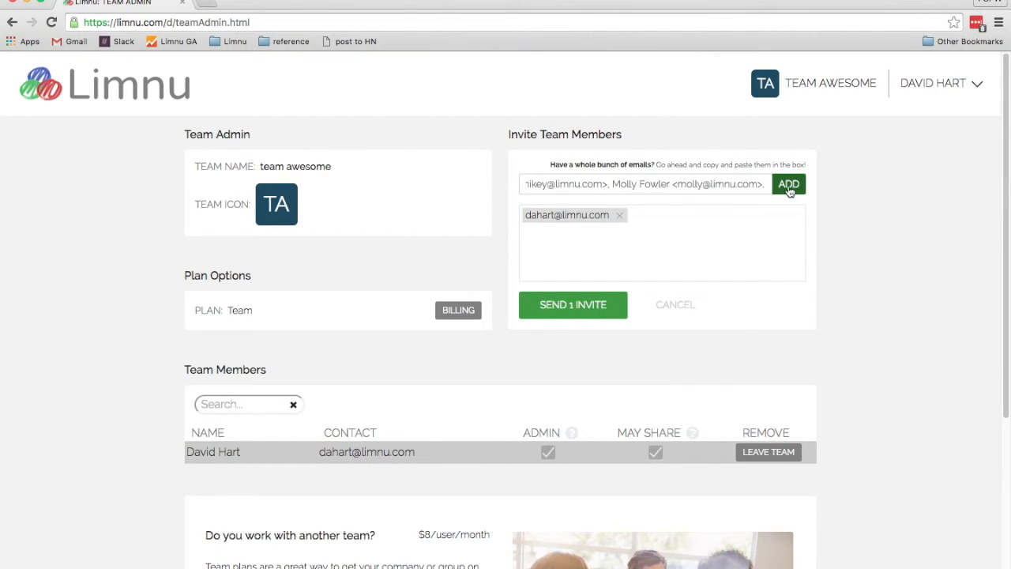
pyautogui.click(787, 184)
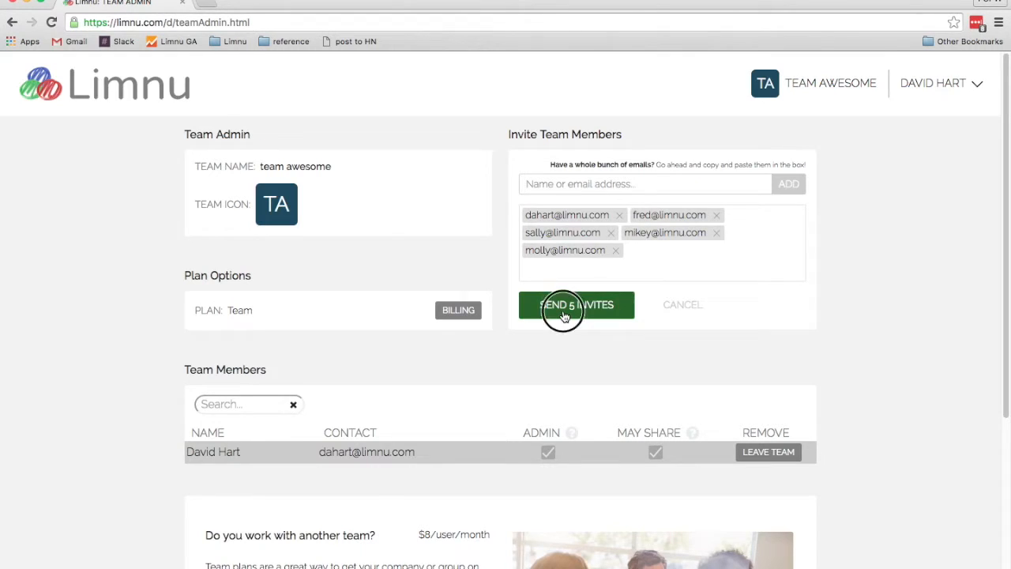
pyautogui.click(576, 304)
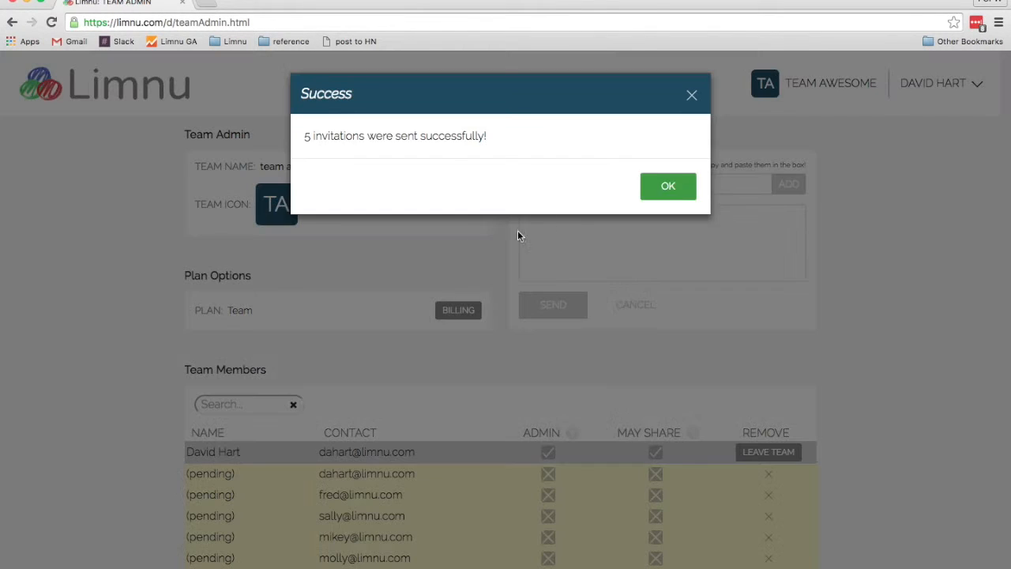
pyautogui.click(667, 186)
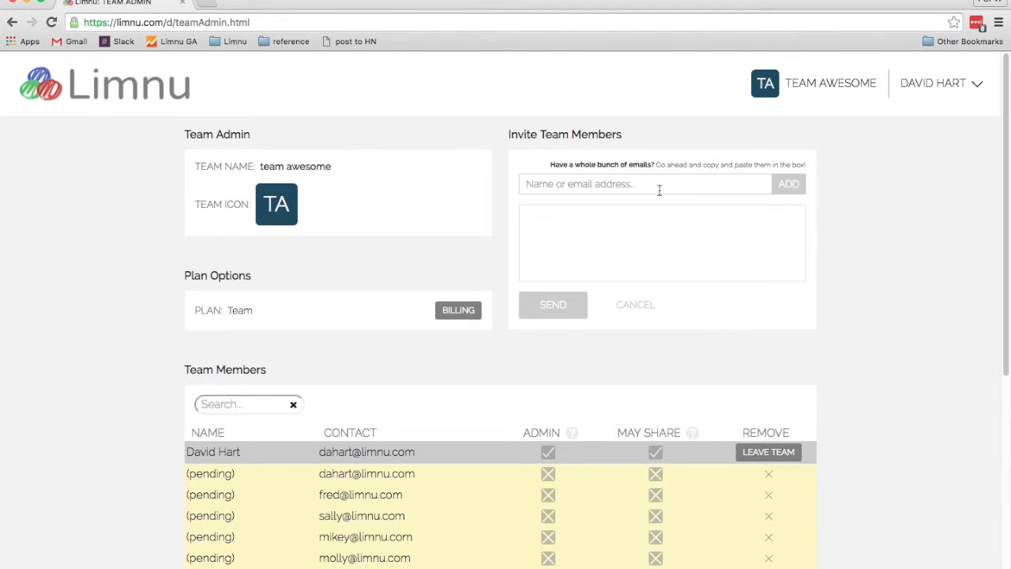
pyautogui.moveTo(719, 466)
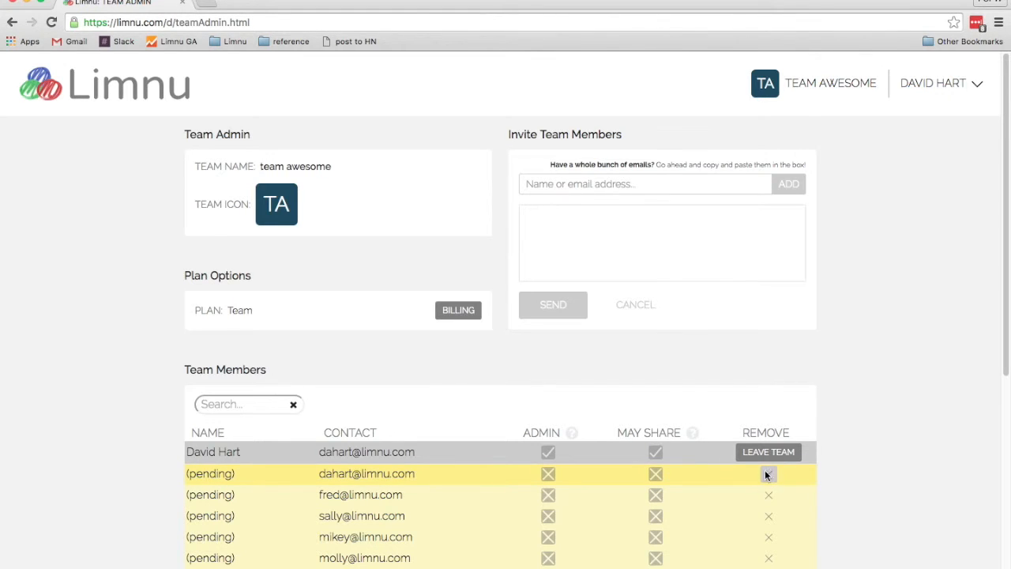
pyautogui.click(768, 474)
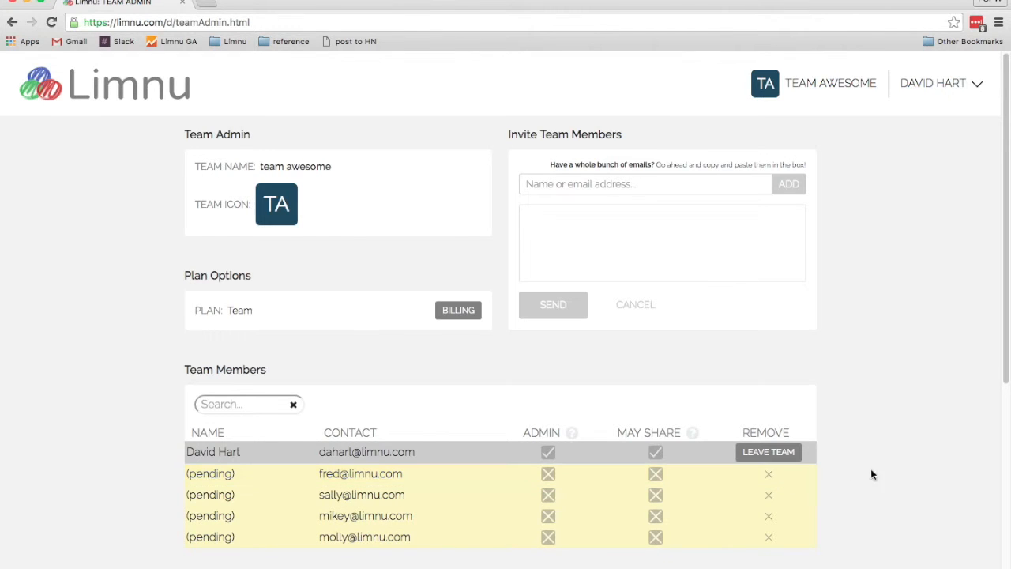
pyautogui.moveTo(860, 88)
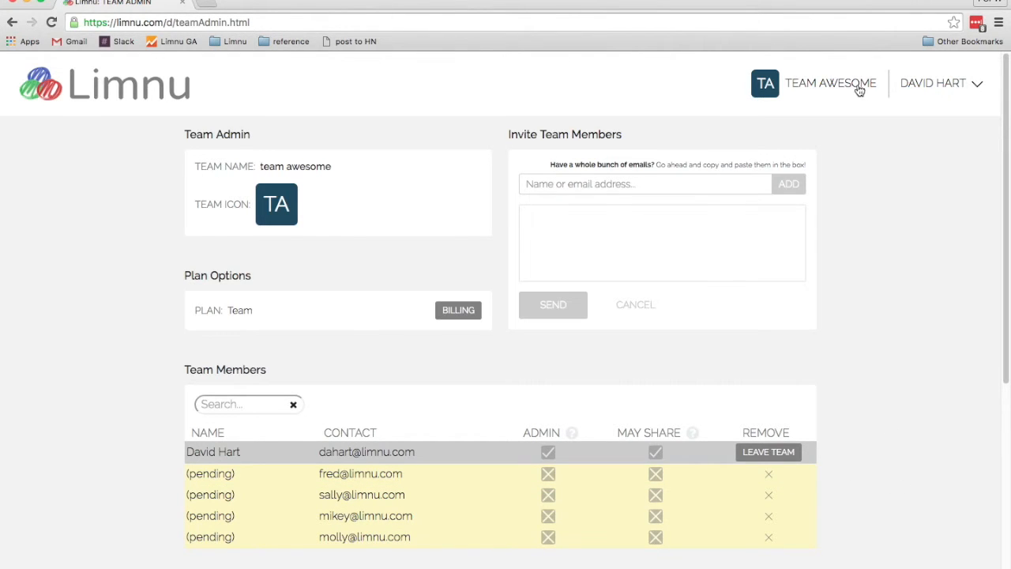
# Show the account menu's TEAM PLANS section listing team awesome.
pyautogui.click(940, 82)
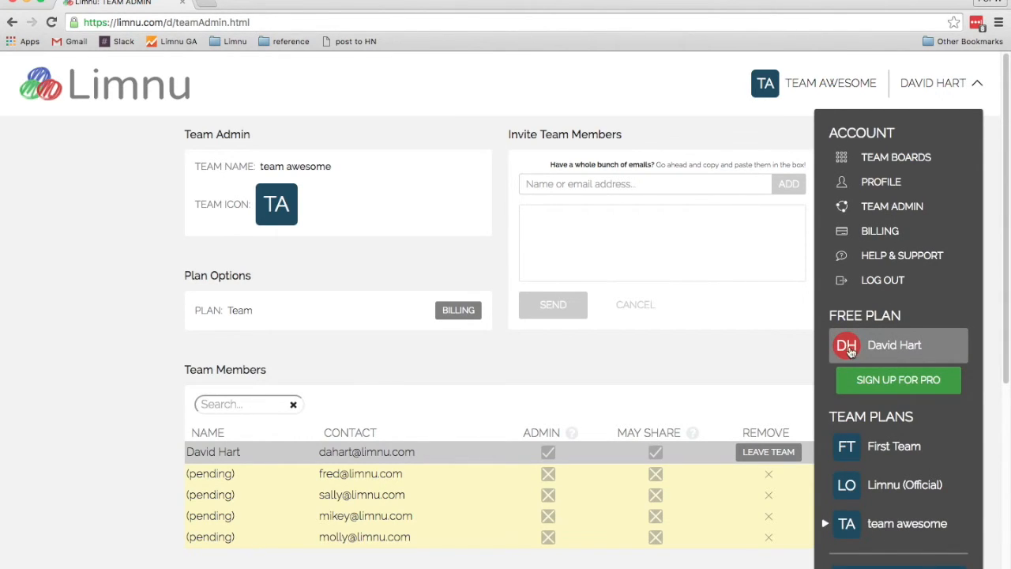
pyautogui.moveTo(860, 550)
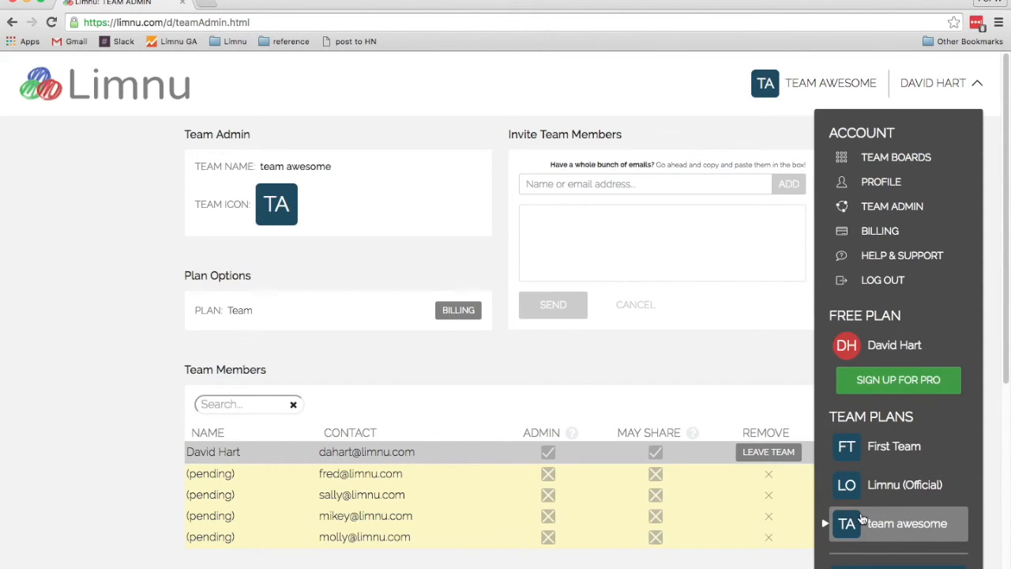
pyautogui.moveTo(825, 539)
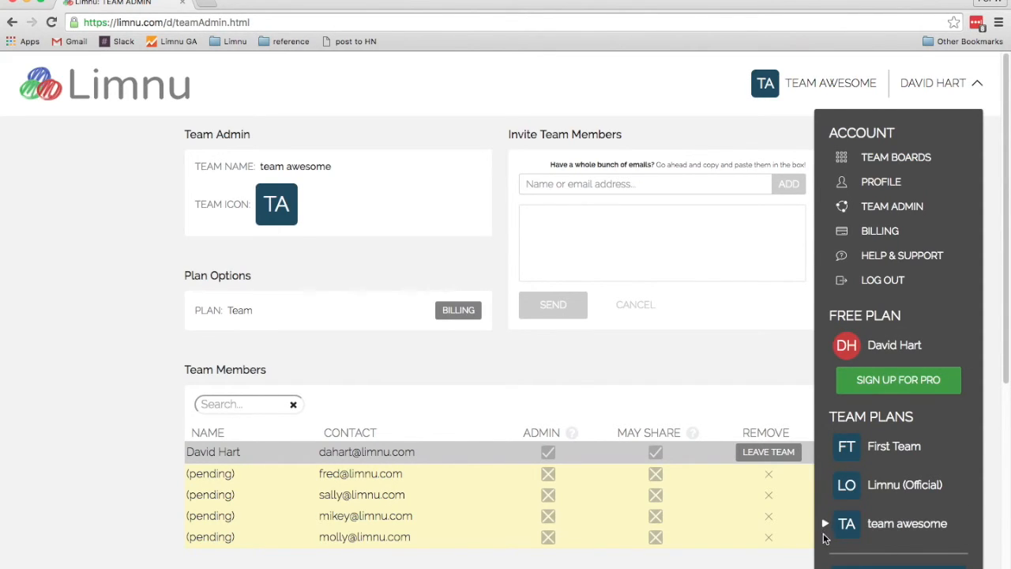